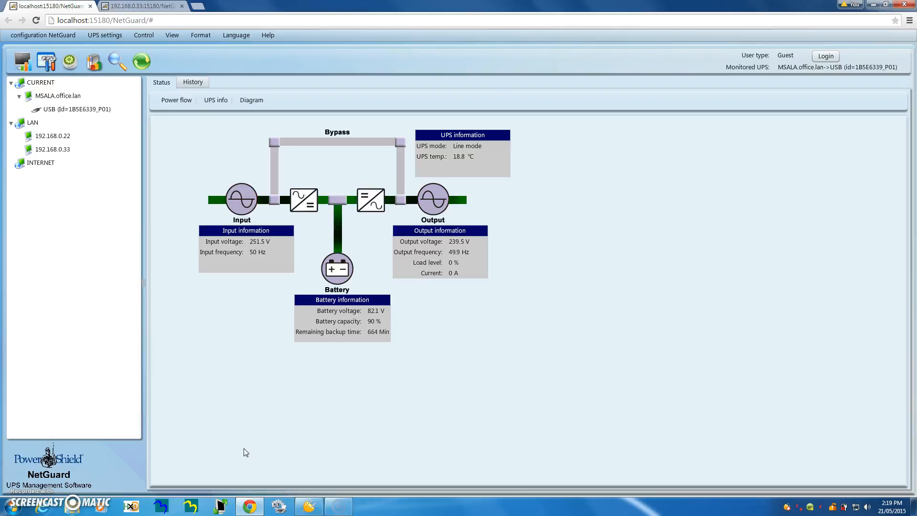
pyautogui.moveTo(176, 253)
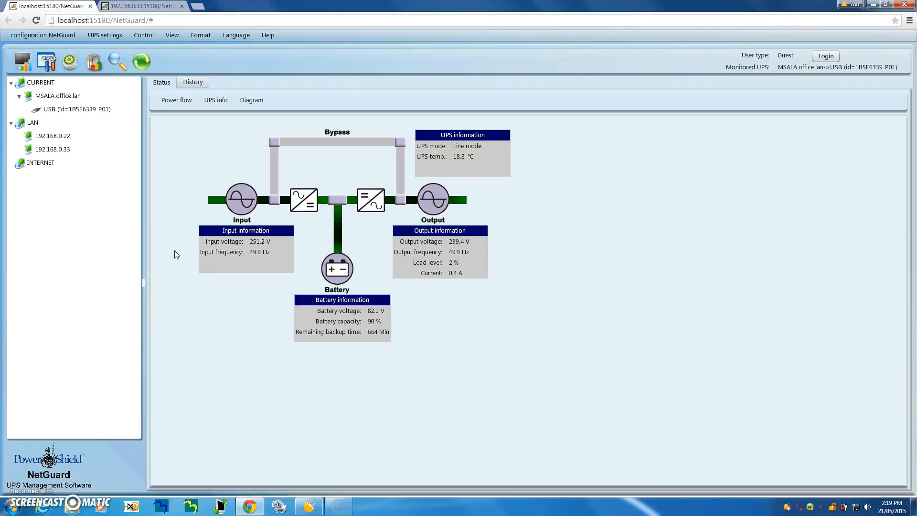
pyautogui.moveTo(165, 209)
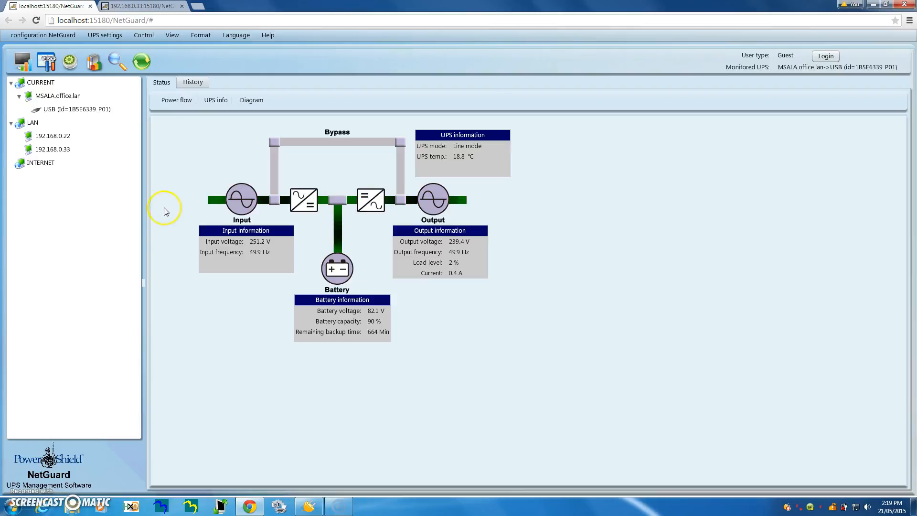
pyautogui.moveTo(182, 210)
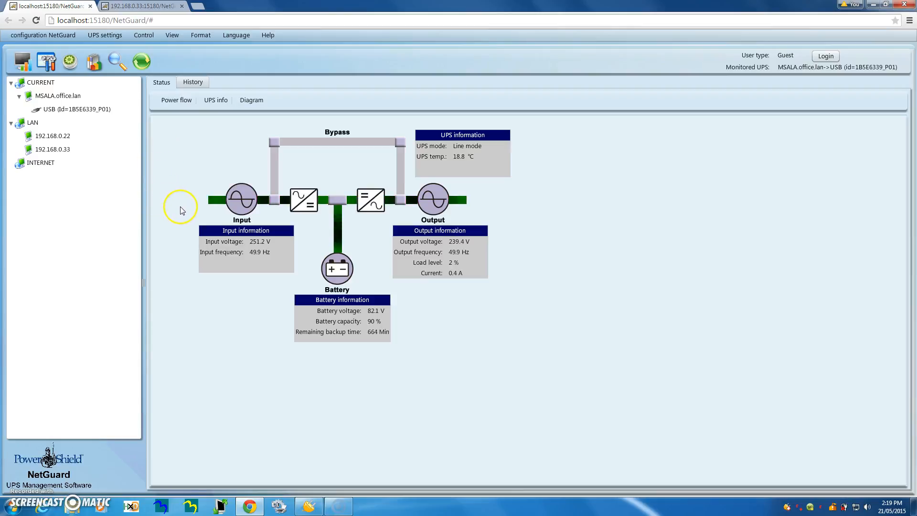
pyautogui.moveTo(272, 208)
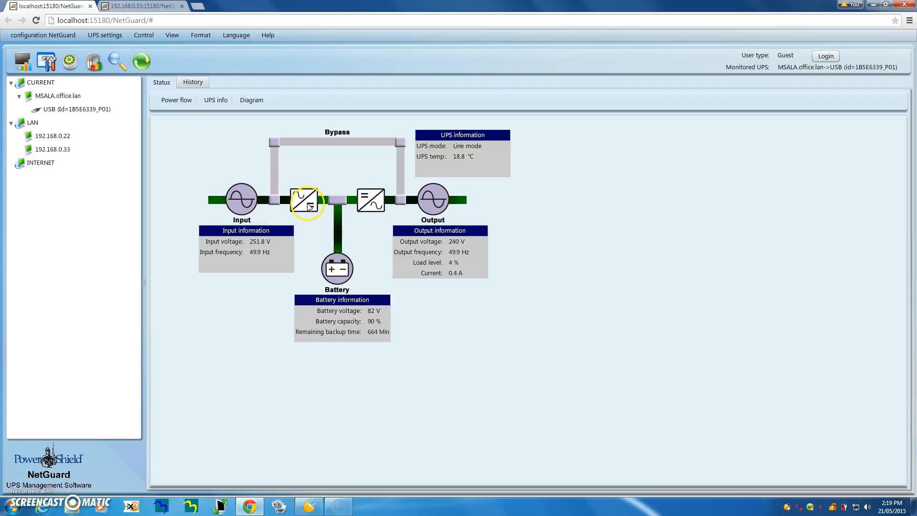
pyautogui.moveTo(338, 227)
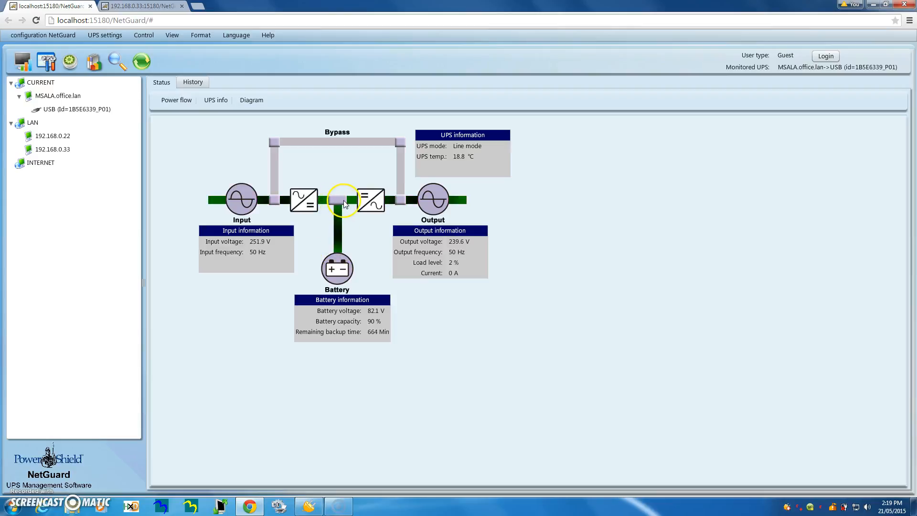
pyautogui.moveTo(365, 202)
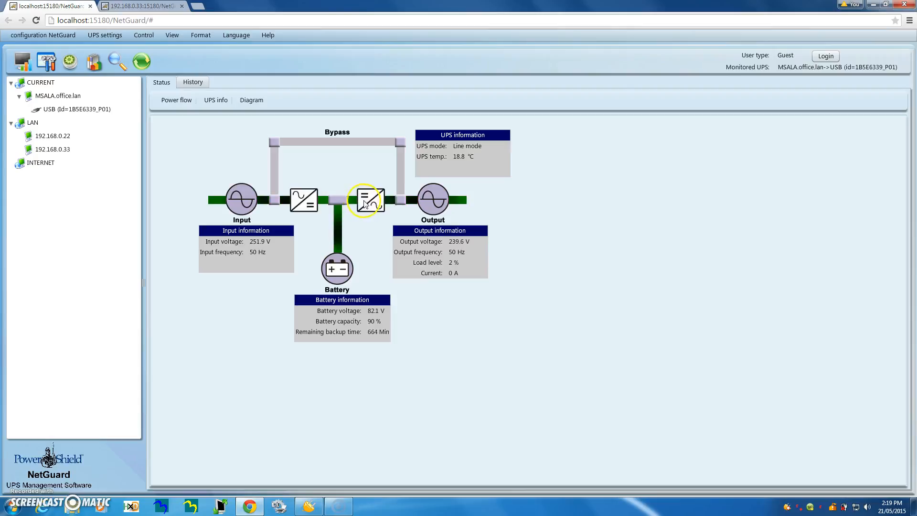
pyautogui.moveTo(417, 204)
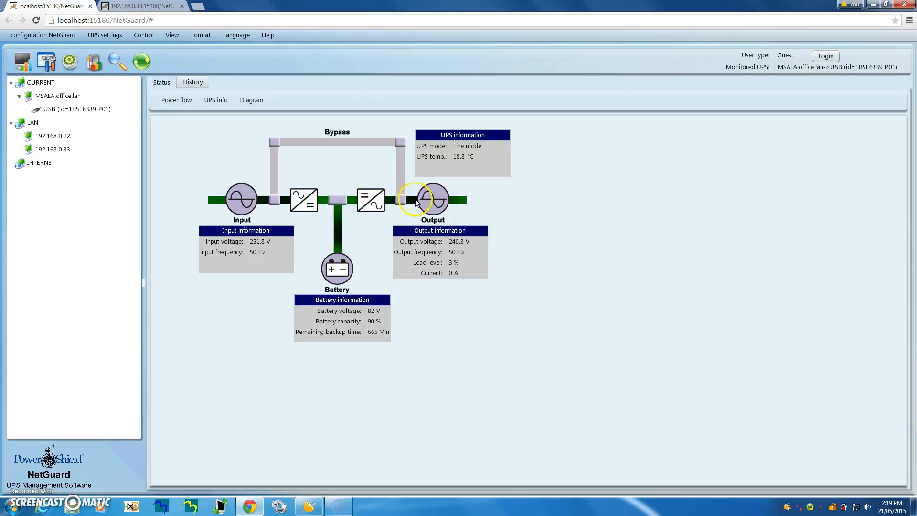
pyautogui.moveTo(459, 245)
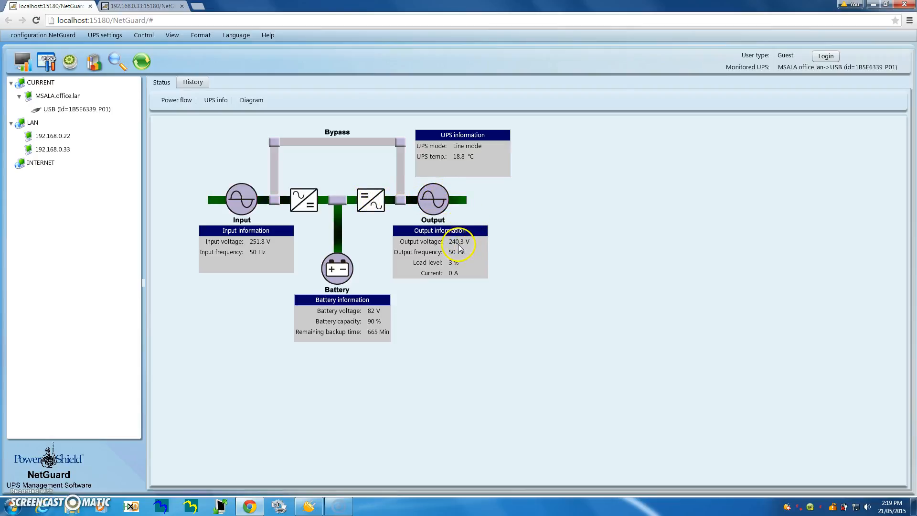
pyautogui.moveTo(480, 204)
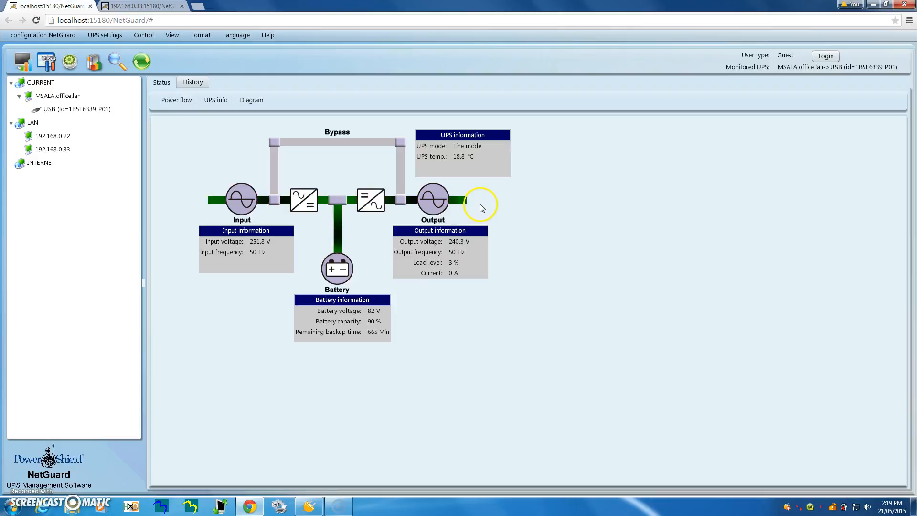
pyautogui.moveTo(482, 207)
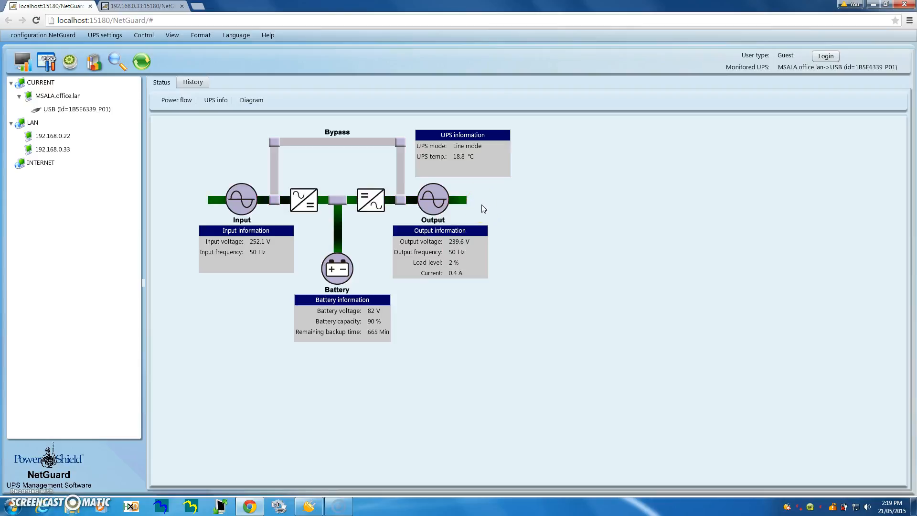
pyautogui.moveTo(292, 386)
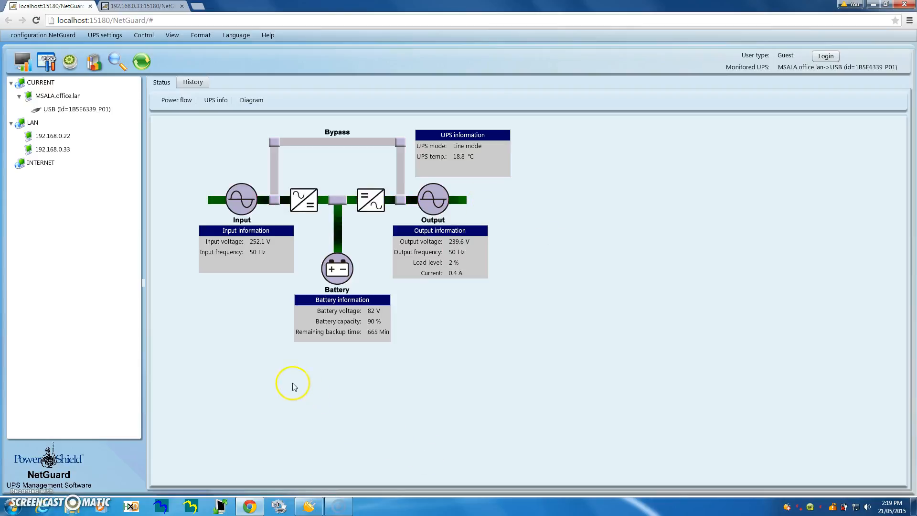
pyautogui.moveTo(178, 202)
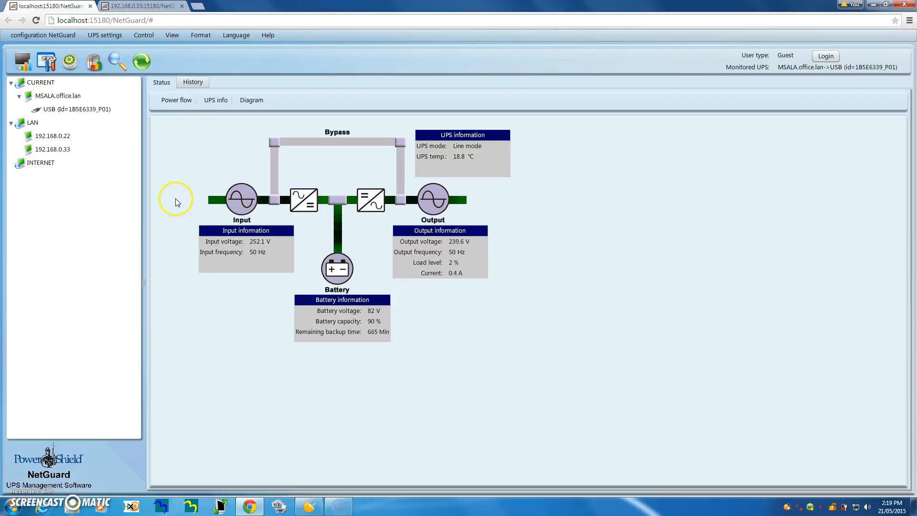
pyautogui.moveTo(400, 198)
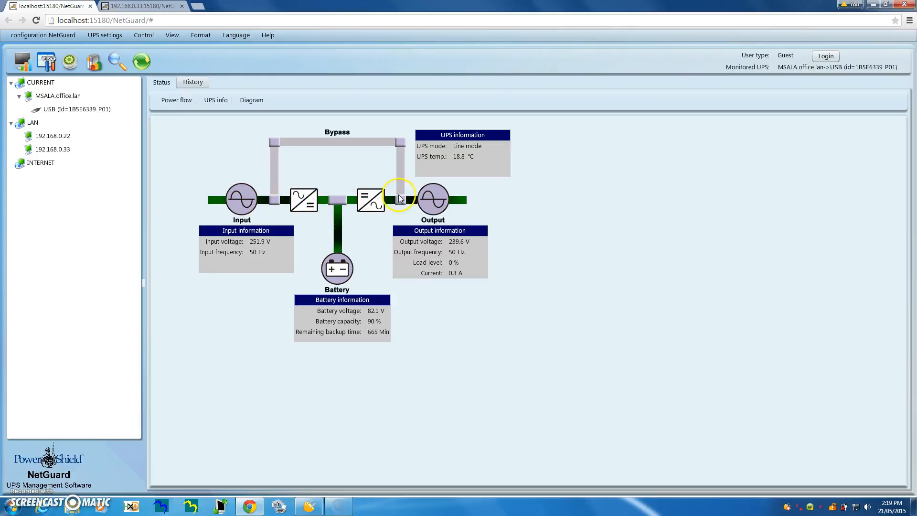
pyautogui.moveTo(477, 202)
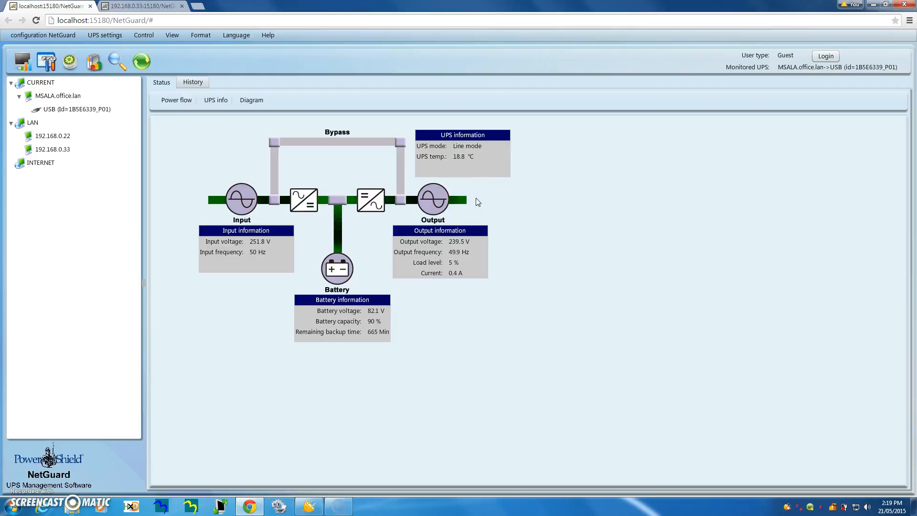
pyautogui.moveTo(200, 207)
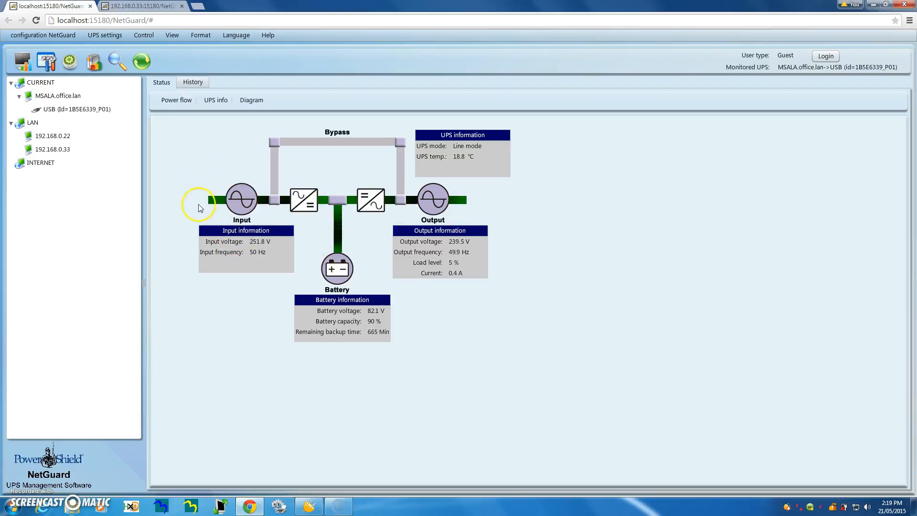
pyautogui.moveTo(196, 199)
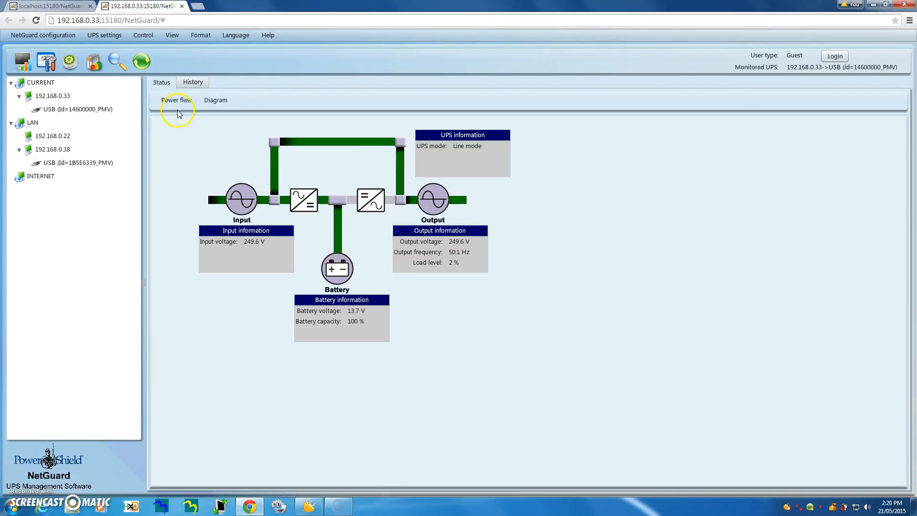
pyautogui.moveTo(163, 199)
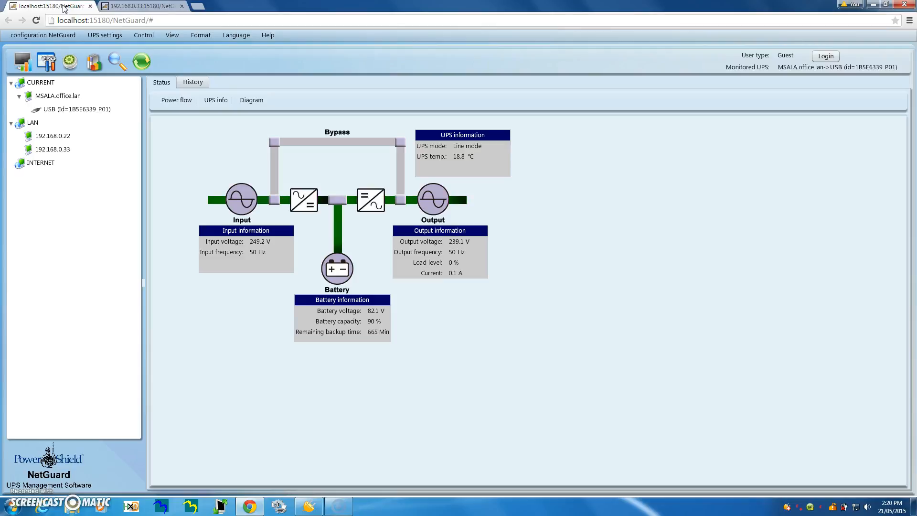
# - Switch between the 192.168.0.33 and localhost UPS diagrams, ending on the 192.168.0.33 power flow
pyautogui.click(140, 6)
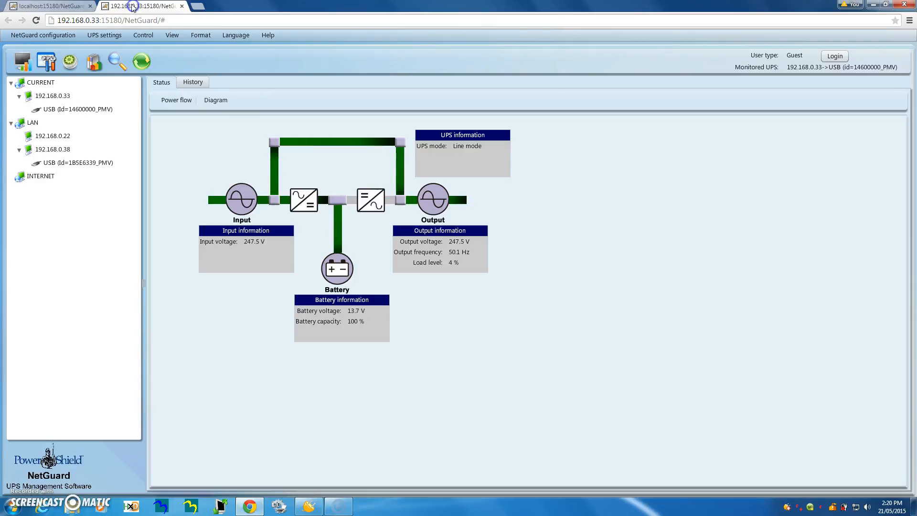
pyautogui.click(47, 6)
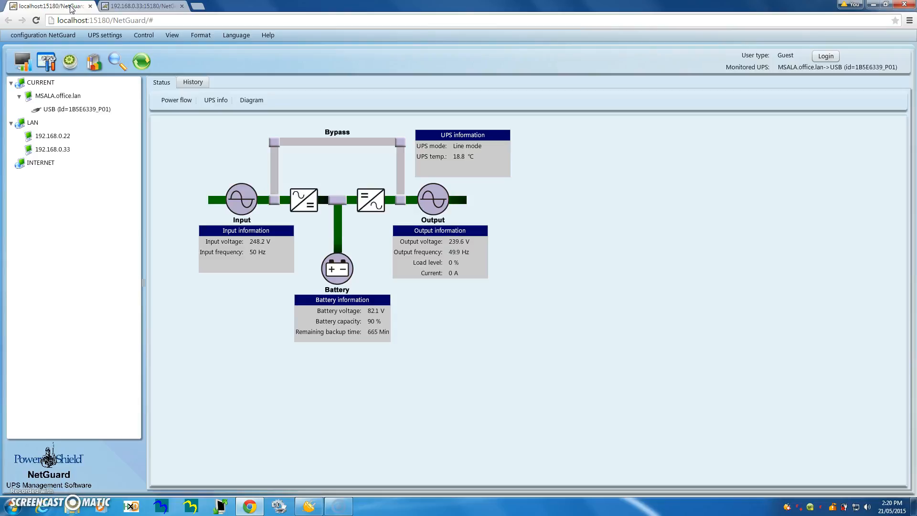
pyautogui.moveTo(205, 203)
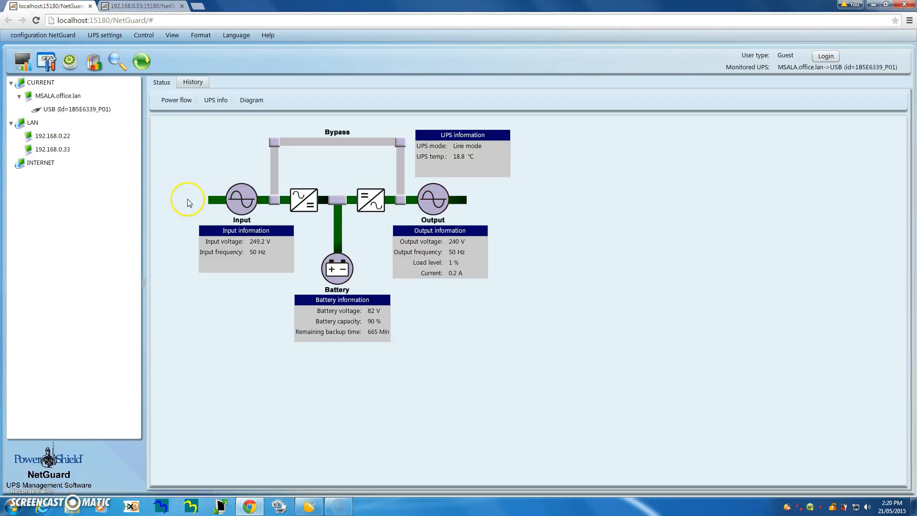
pyautogui.moveTo(424, 194)
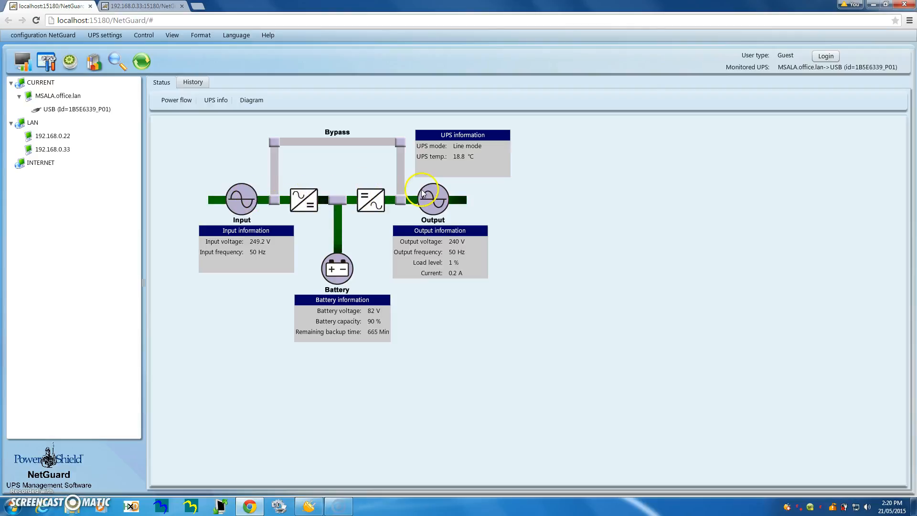
pyautogui.moveTo(280, 186)
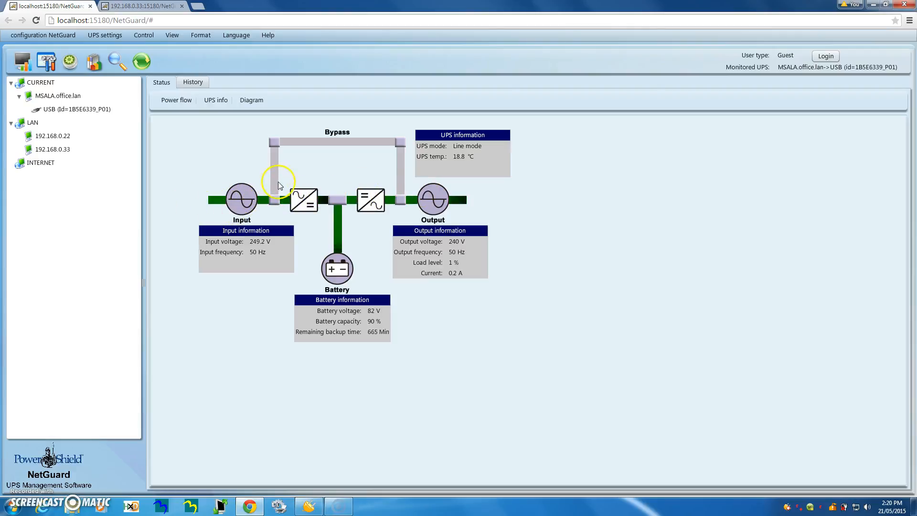
pyautogui.moveTo(343, 142)
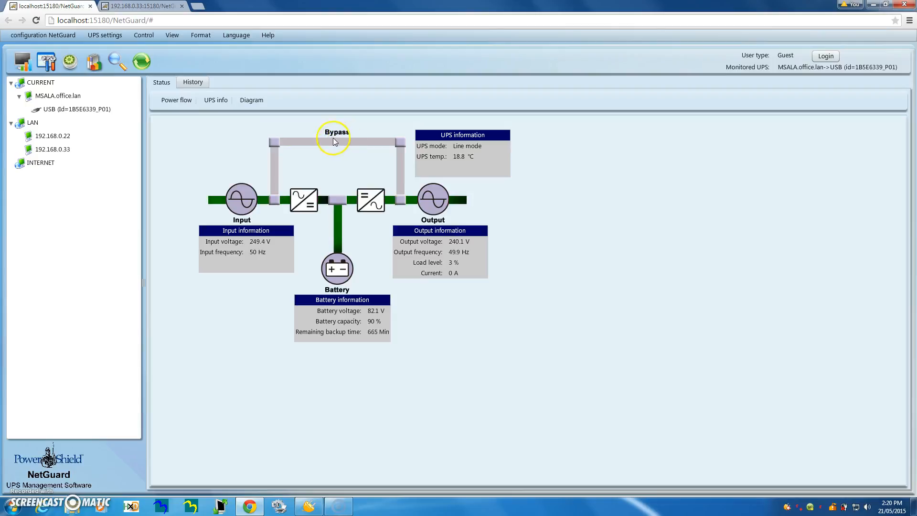
pyautogui.moveTo(403, 184)
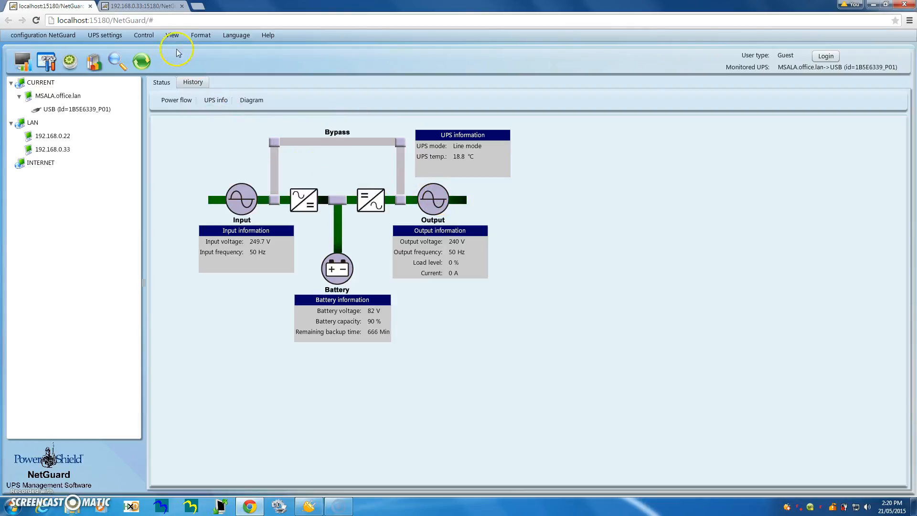
pyautogui.click(141, 5)
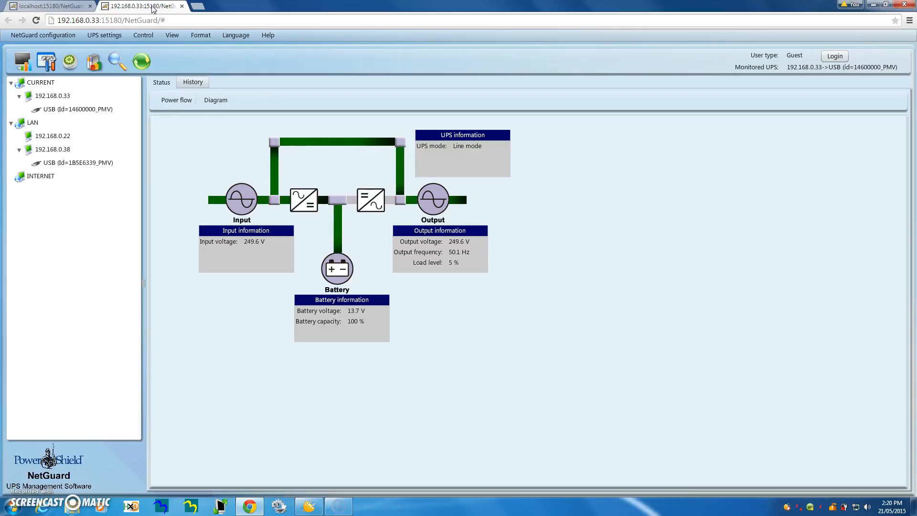
pyautogui.moveTo(165, 209)
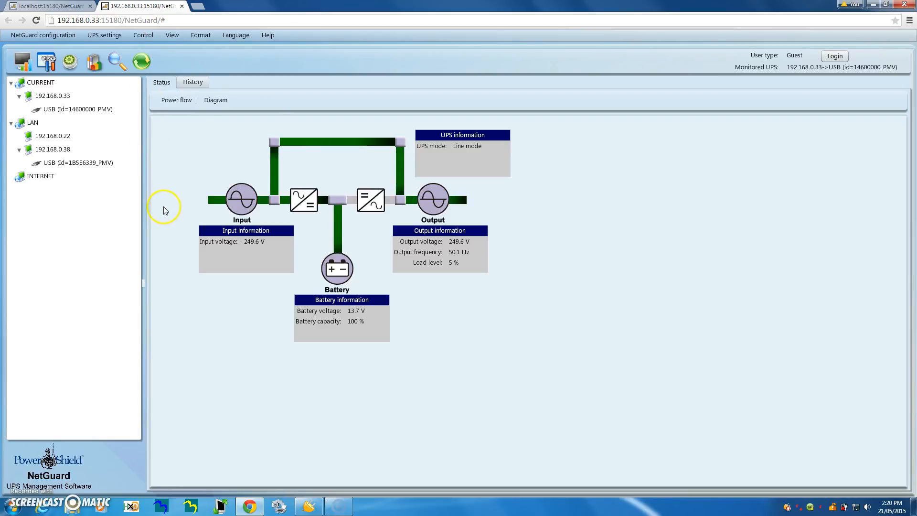
pyautogui.moveTo(264, 179)
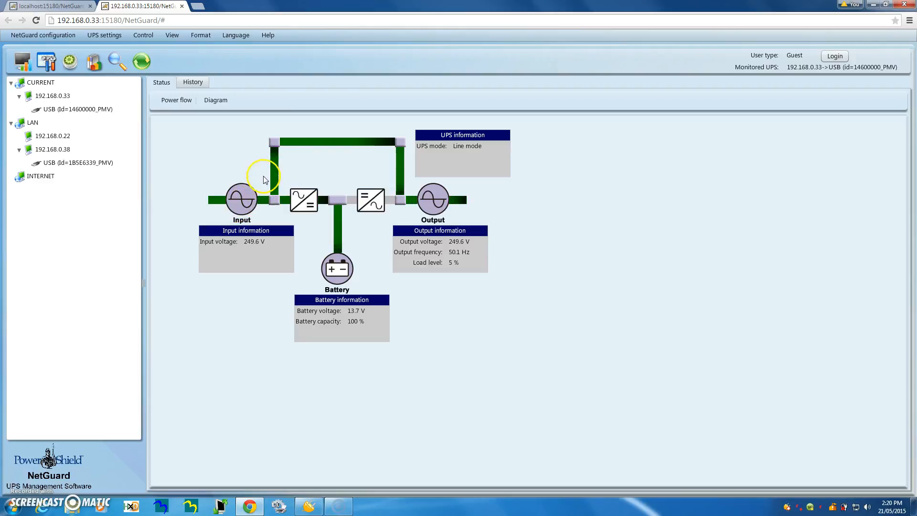
pyautogui.moveTo(335, 130)
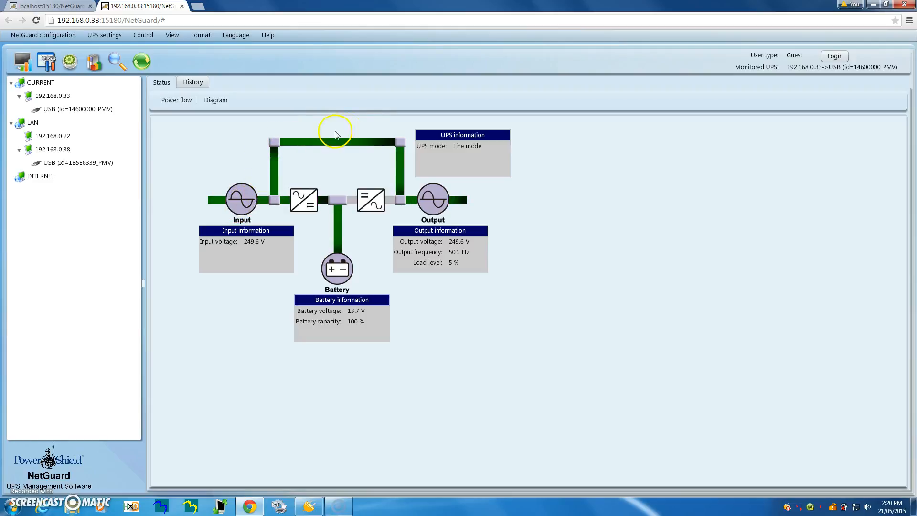
pyautogui.moveTo(317, 146)
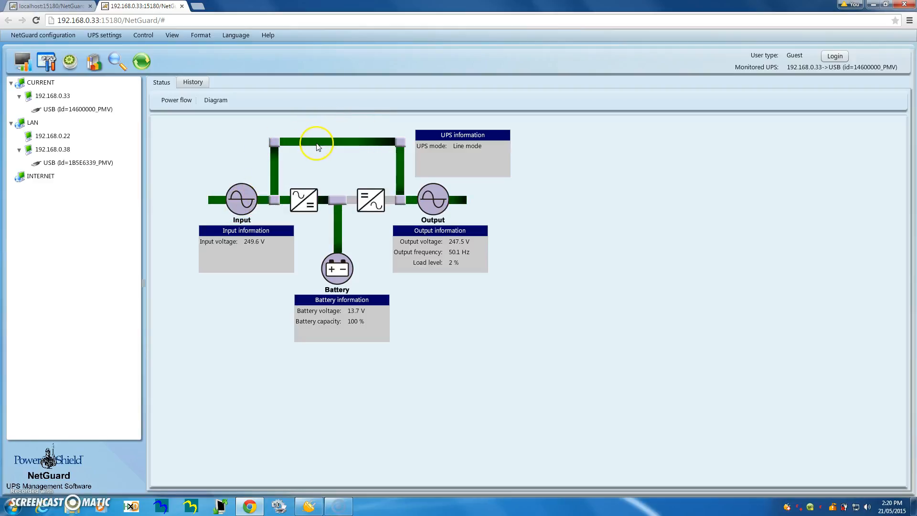
pyautogui.moveTo(241, 203)
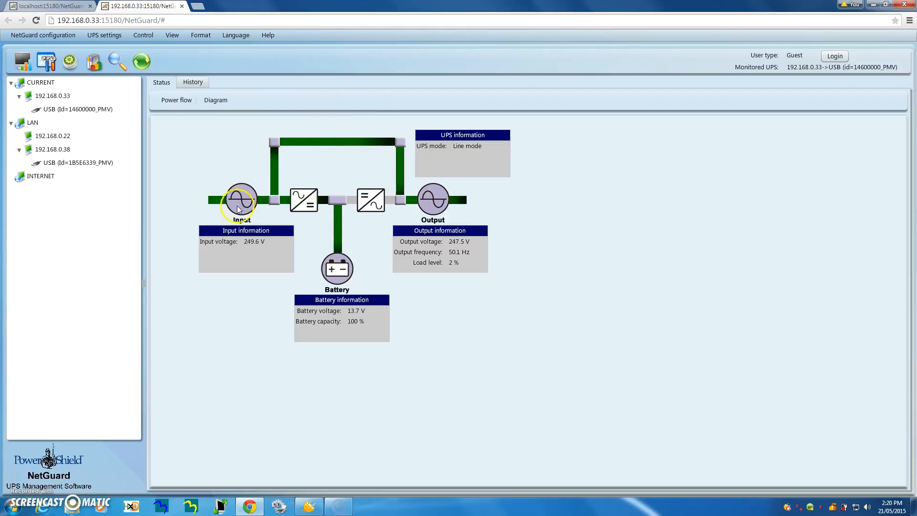
pyautogui.moveTo(270, 168)
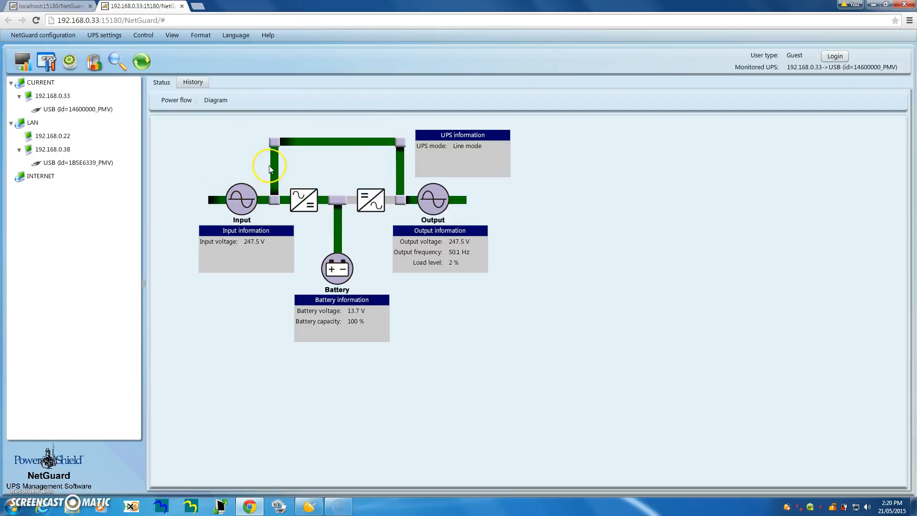
pyautogui.moveTo(410, 205)
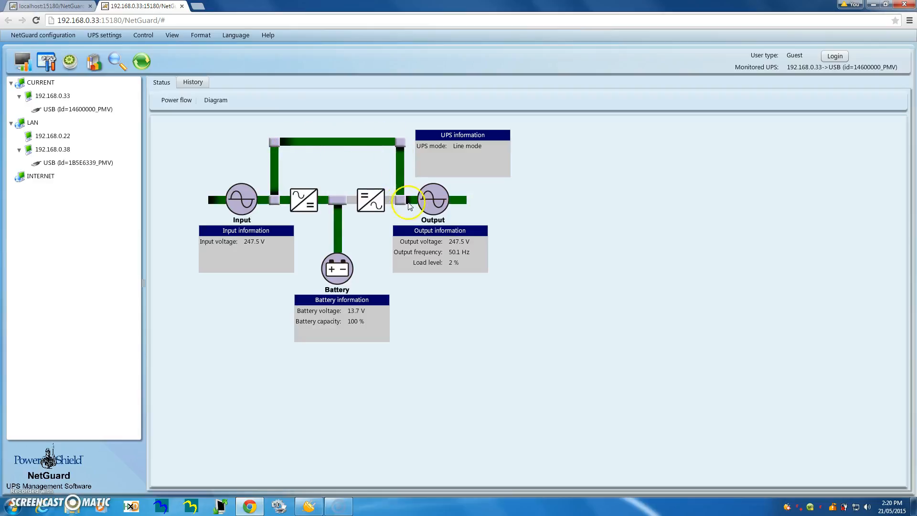
pyautogui.moveTo(343, 139)
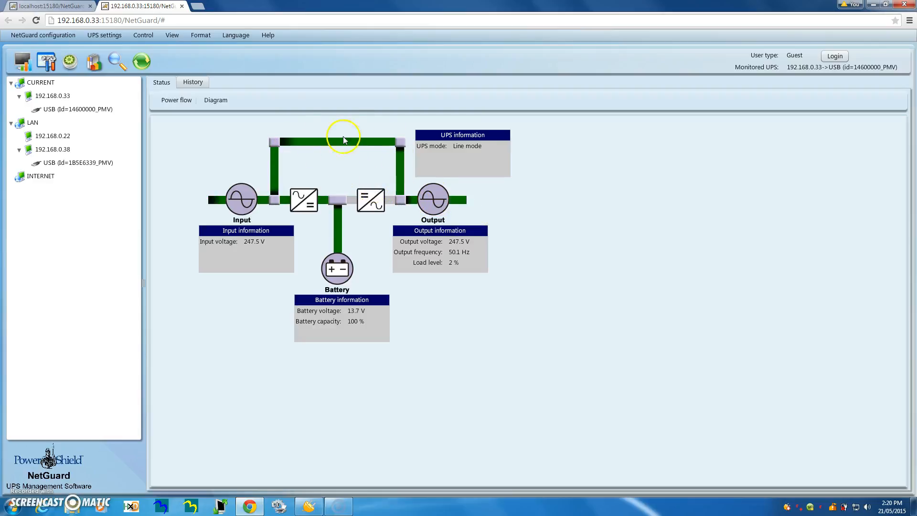
pyautogui.moveTo(322, 135)
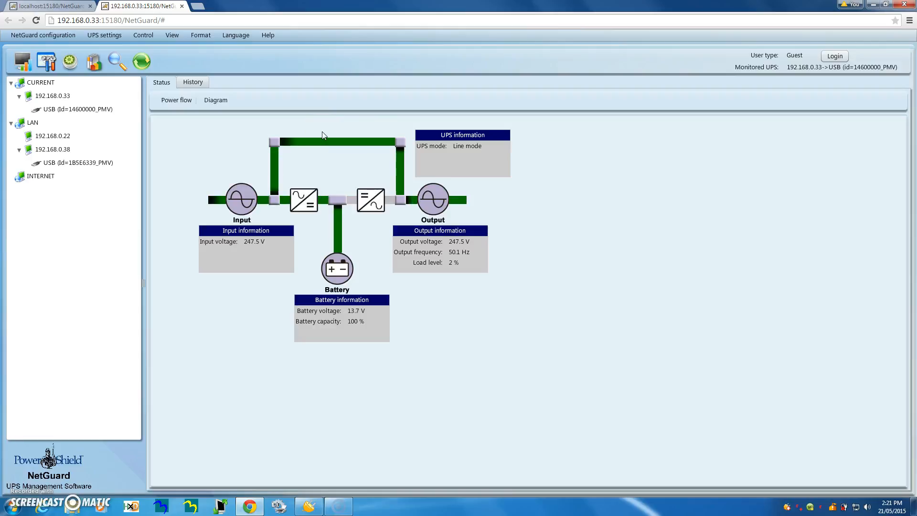
pyautogui.moveTo(345, 162)
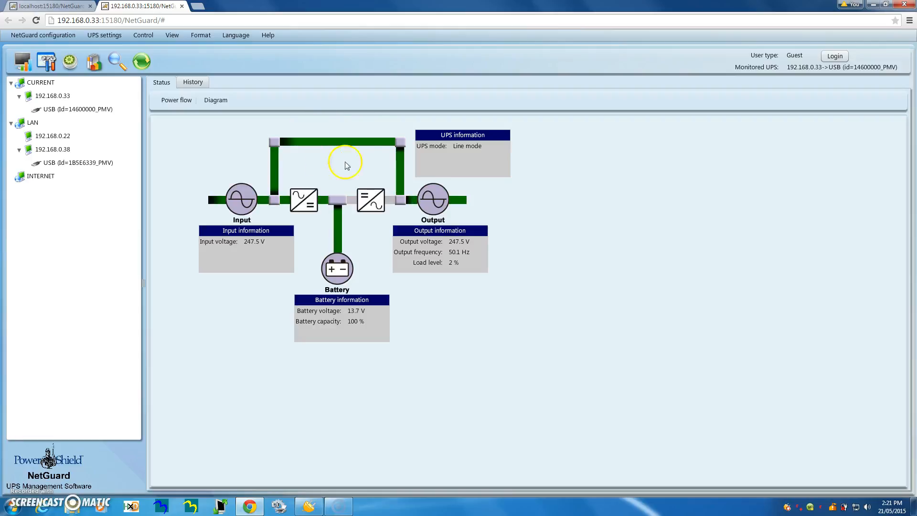
pyautogui.moveTo(320, 129)
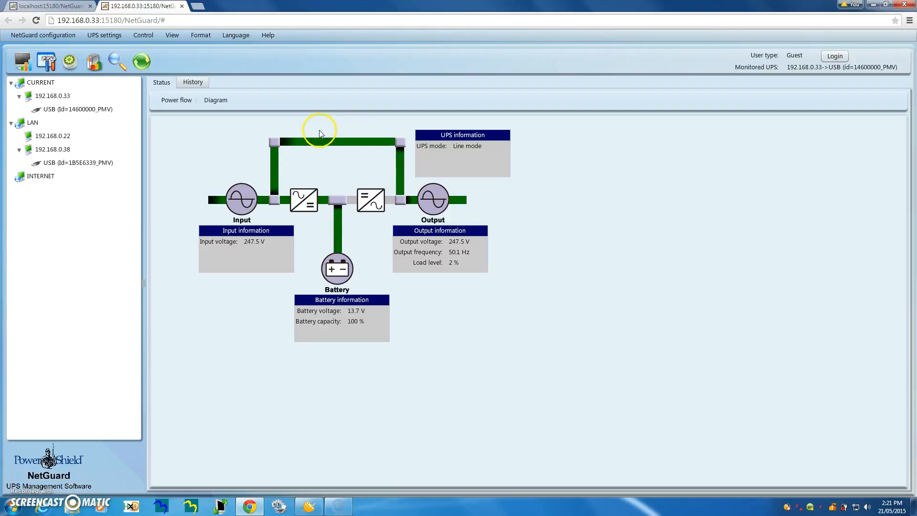
pyautogui.moveTo(275, 144)
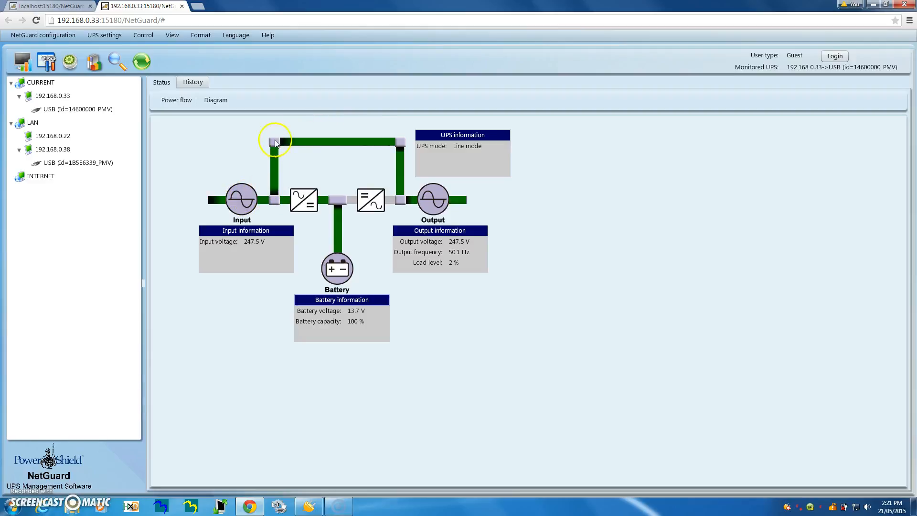
pyautogui.moveTo(413, 203)
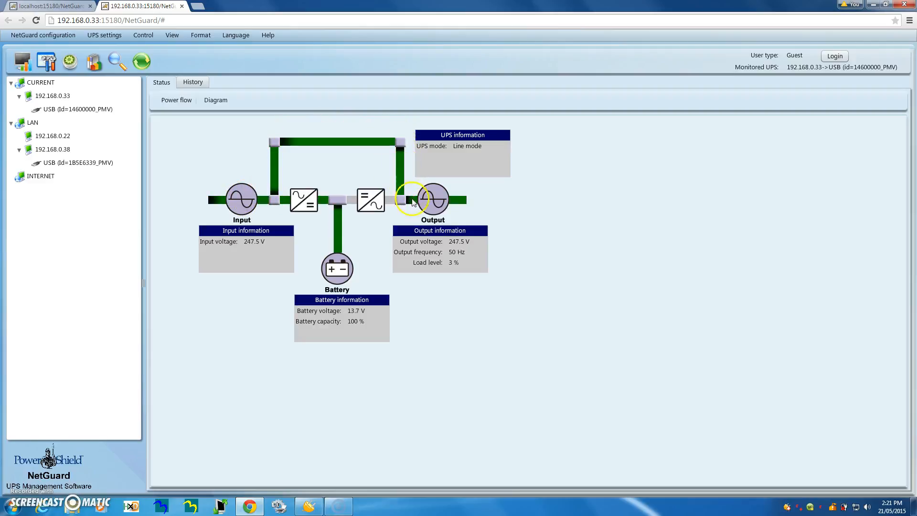
pyautogui.moveTo(475, 203)
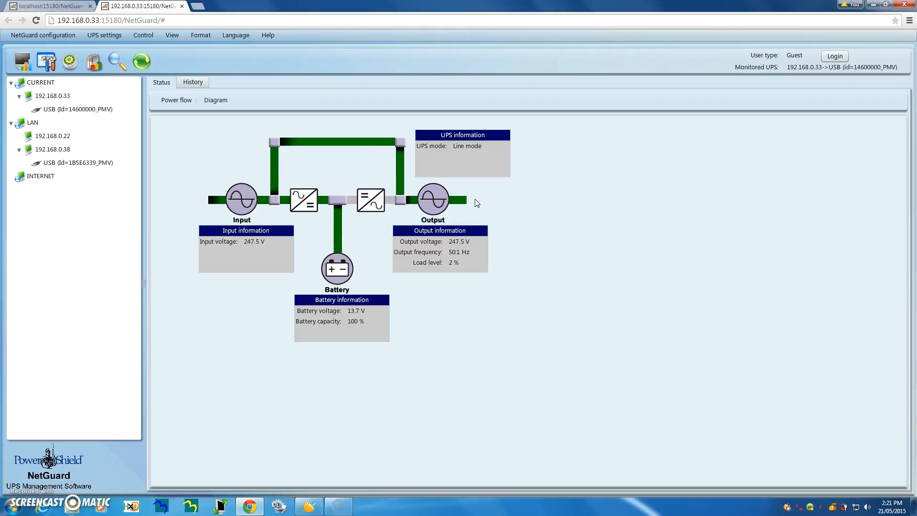
pyautogui.moveTo(402, 383)
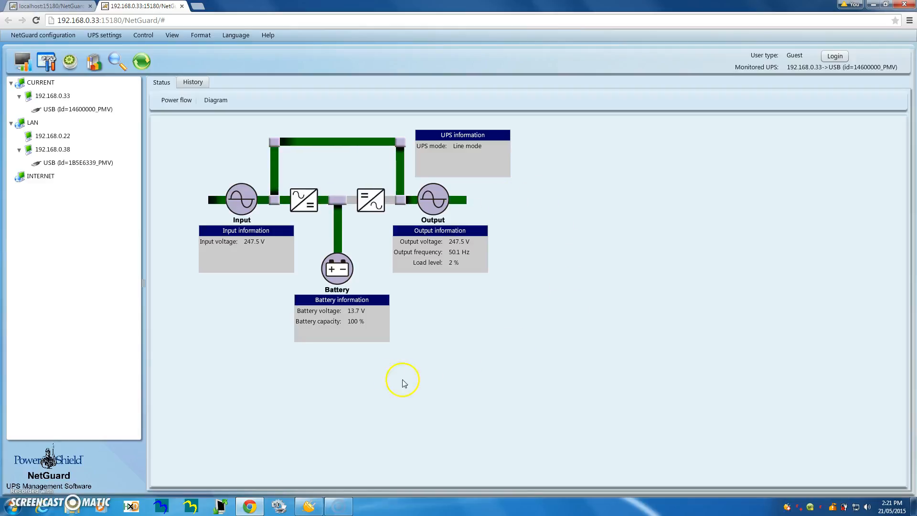
pyautogui.moveTo(182, 264)
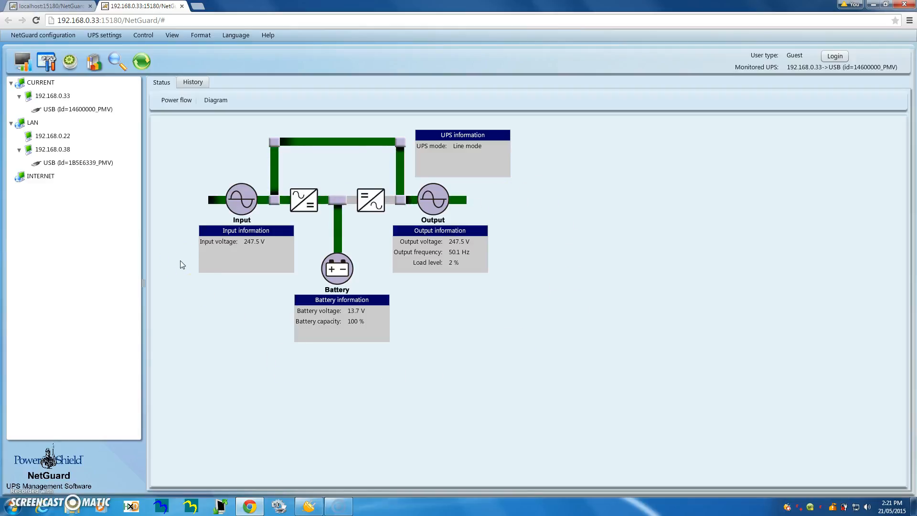
pyautogui.moveTo(168, 204)
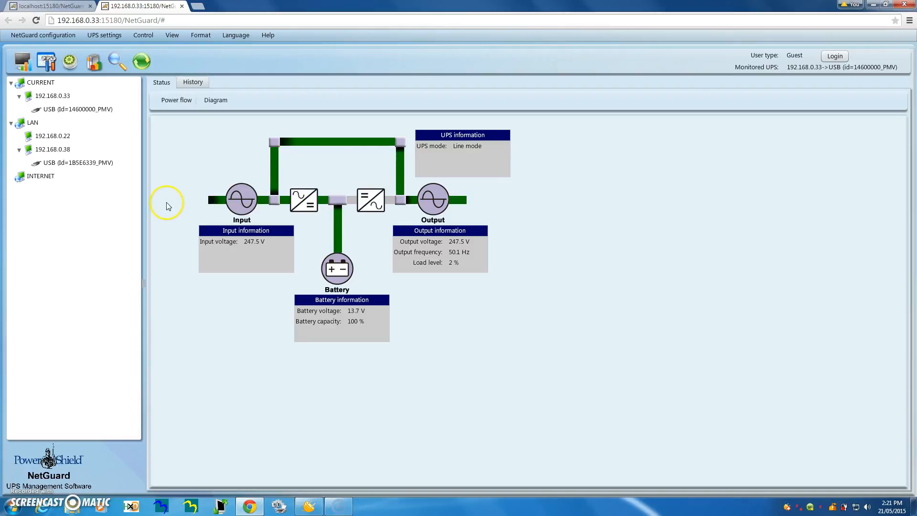
pyautogui.moveTo(241, 200)
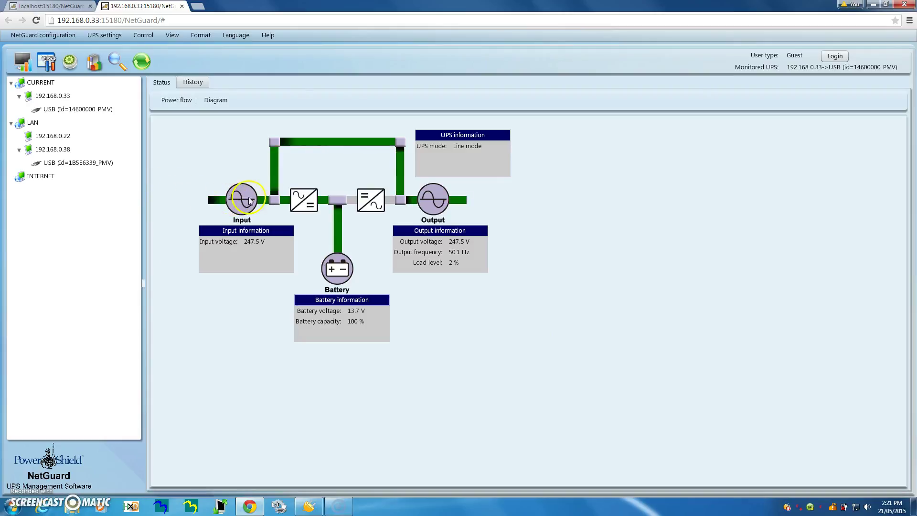
pyautogui.moveTo(348, 228)
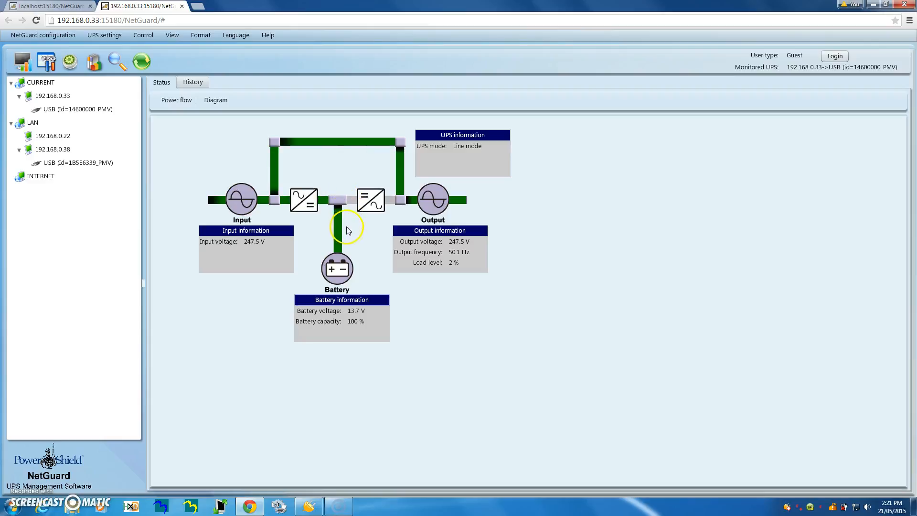
pyautogui.moveTo(344, 259)
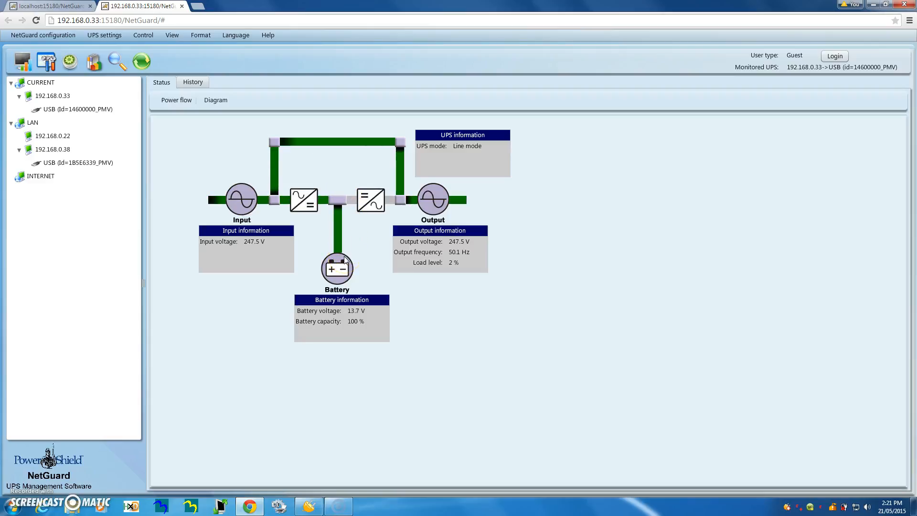
pyautogui.moveTo(184, 209)
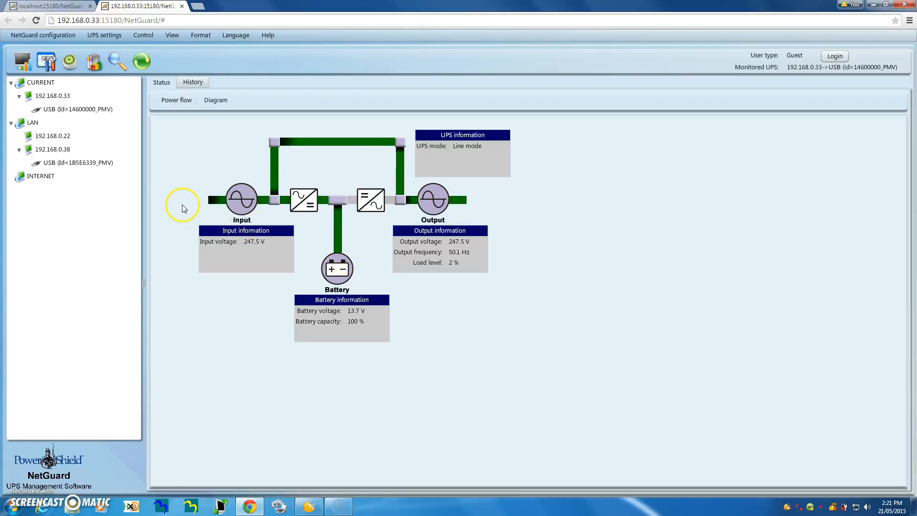
pyautogui.moveTo(273, 171)
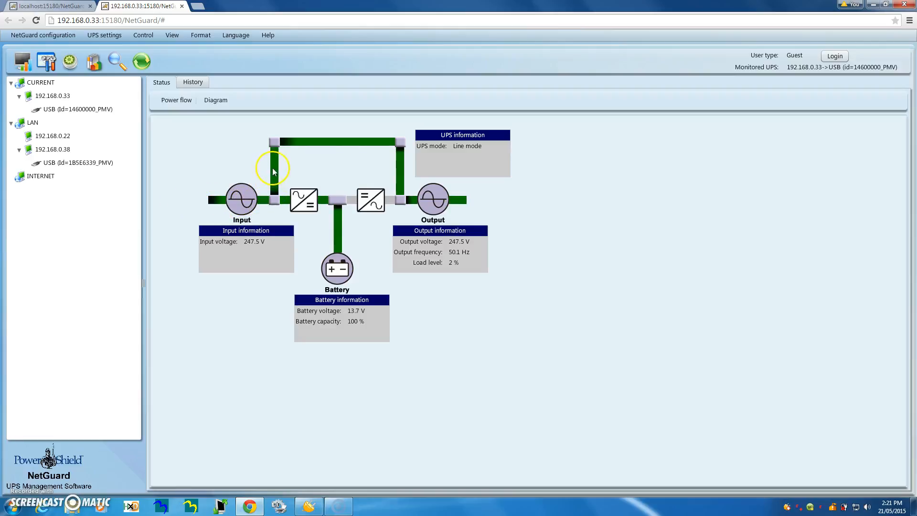
pyautogui.moveTo(381, 142)
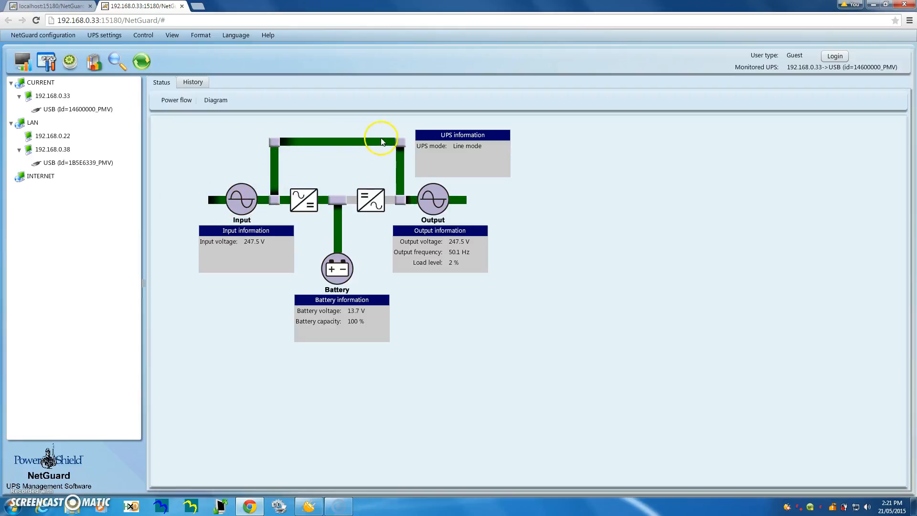
pyautogui.moveTo(504, 198)
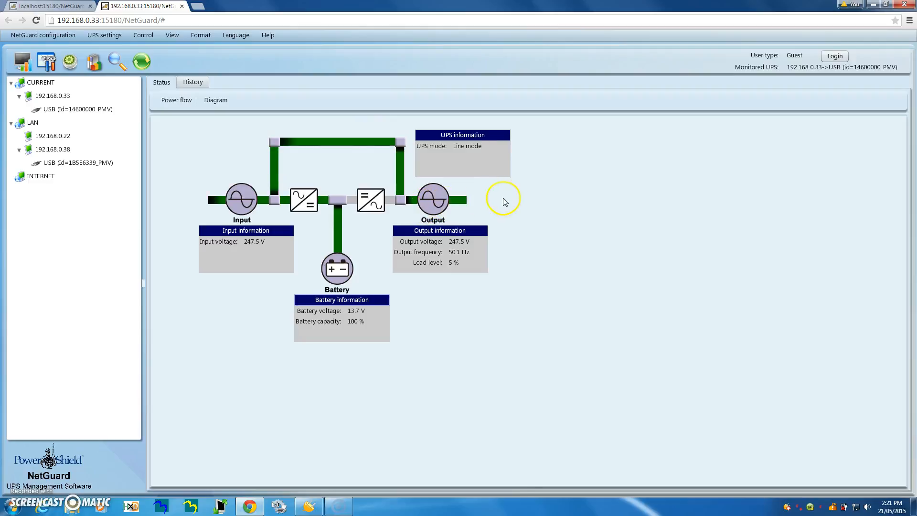
pyautogui.moveTo(506, 204)
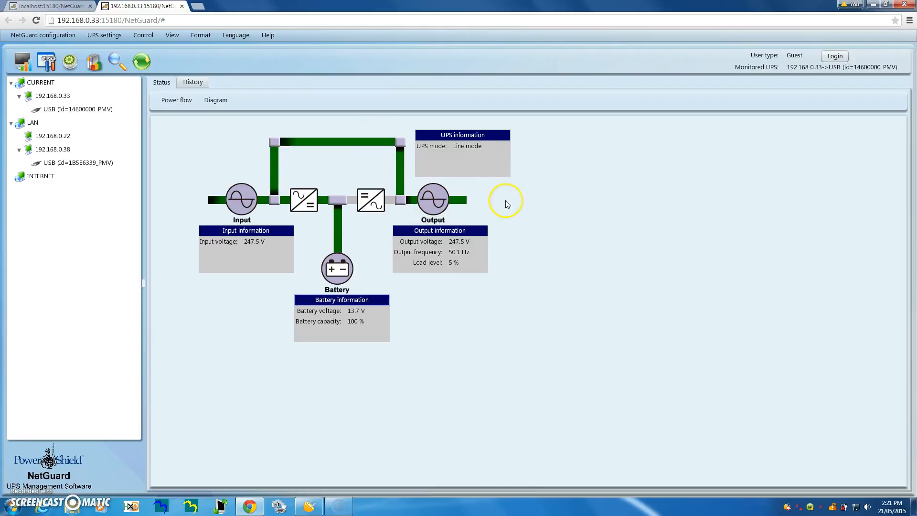
pyautogui.moveTo(74, 9)
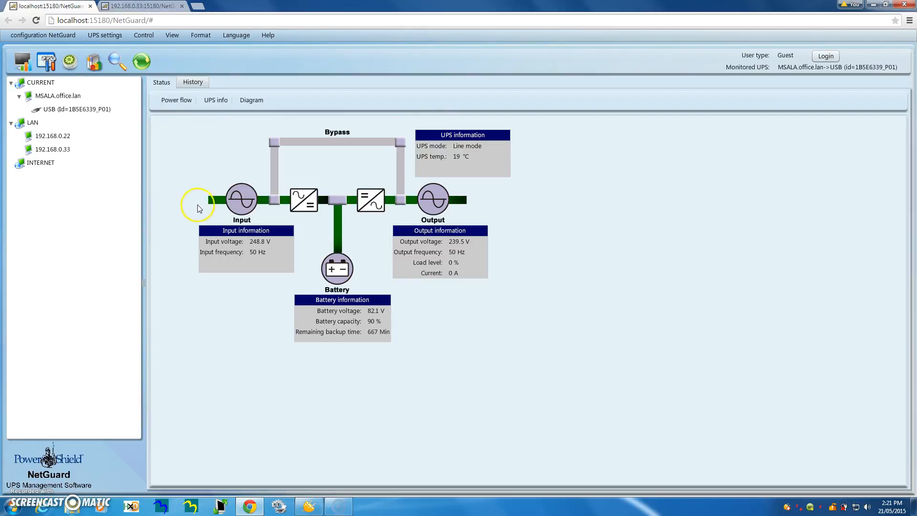
pyautogui.moveTo(188, 201)
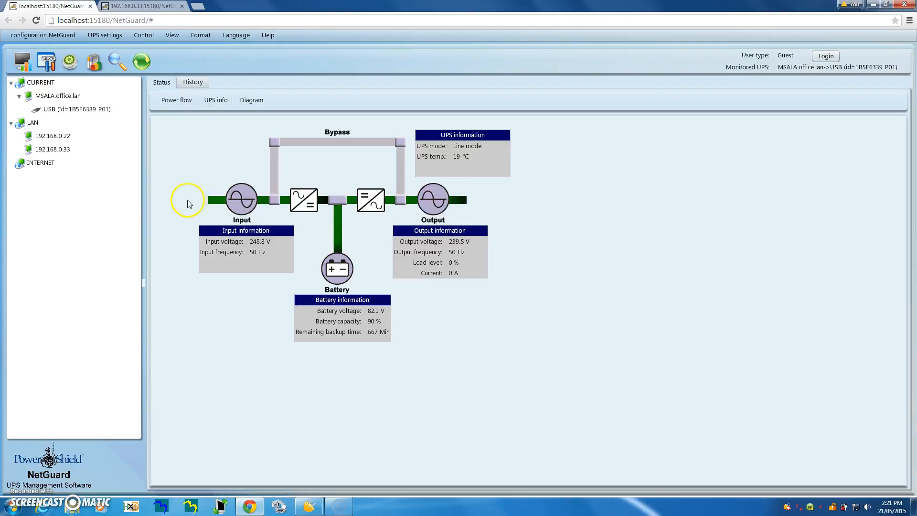
pyautogui.moveTo(260, 205)
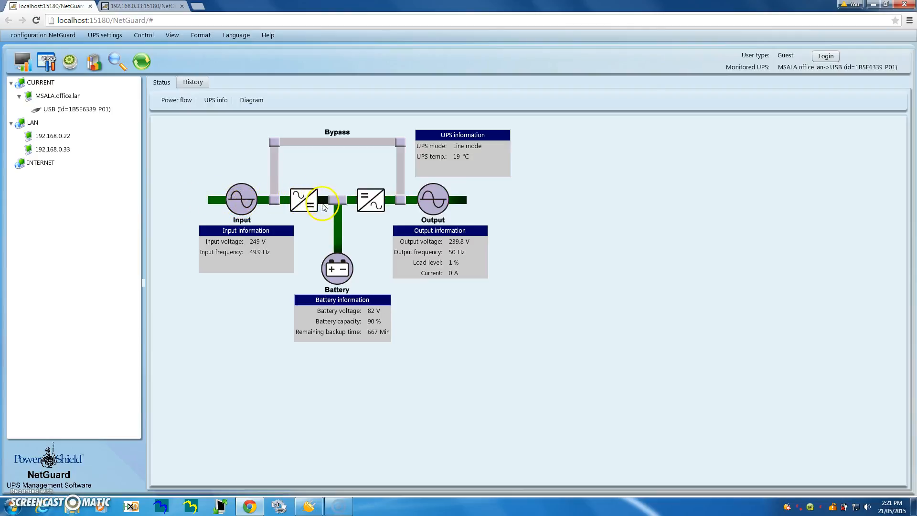
pyautogui.moveTo(341, 227)
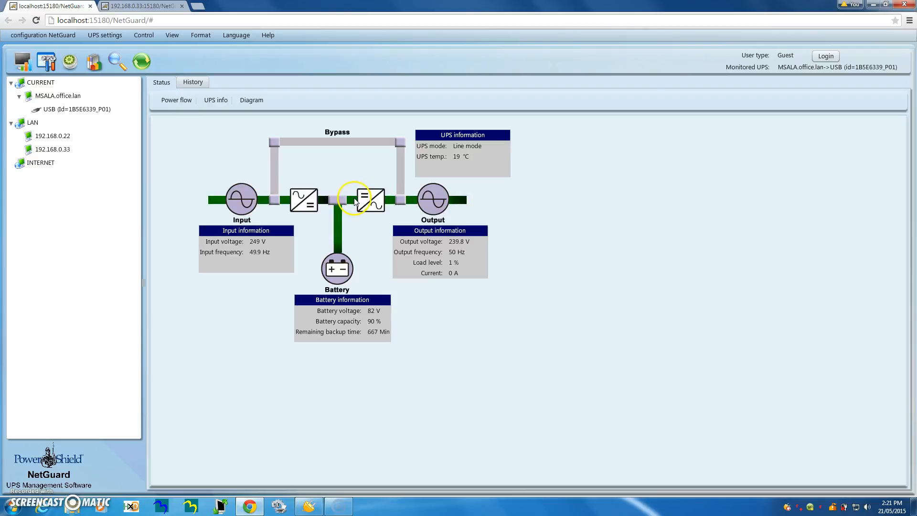
pyautogui.moveTo(493, 196)
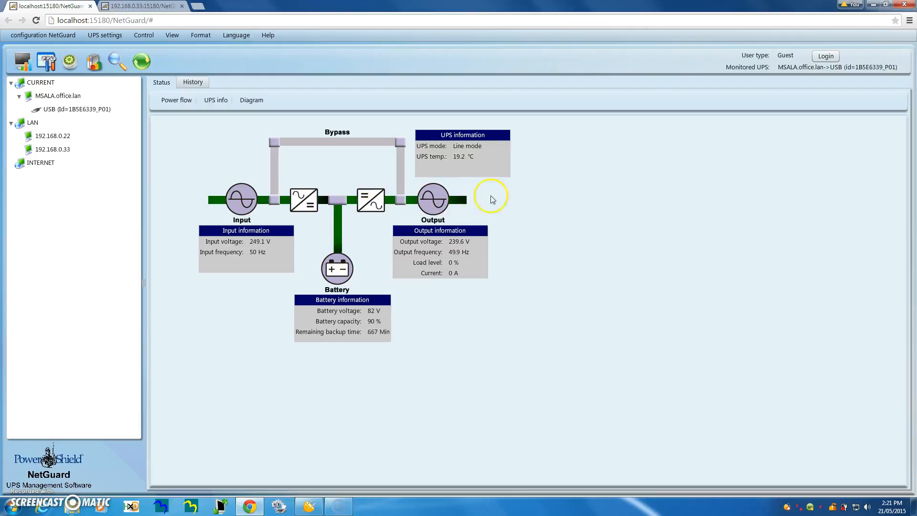
pyautogui.moveTo(529, 198)
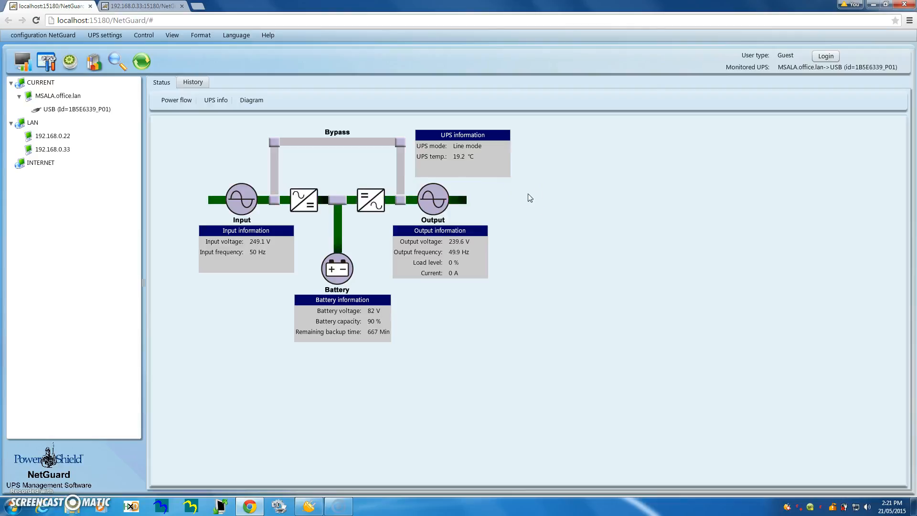